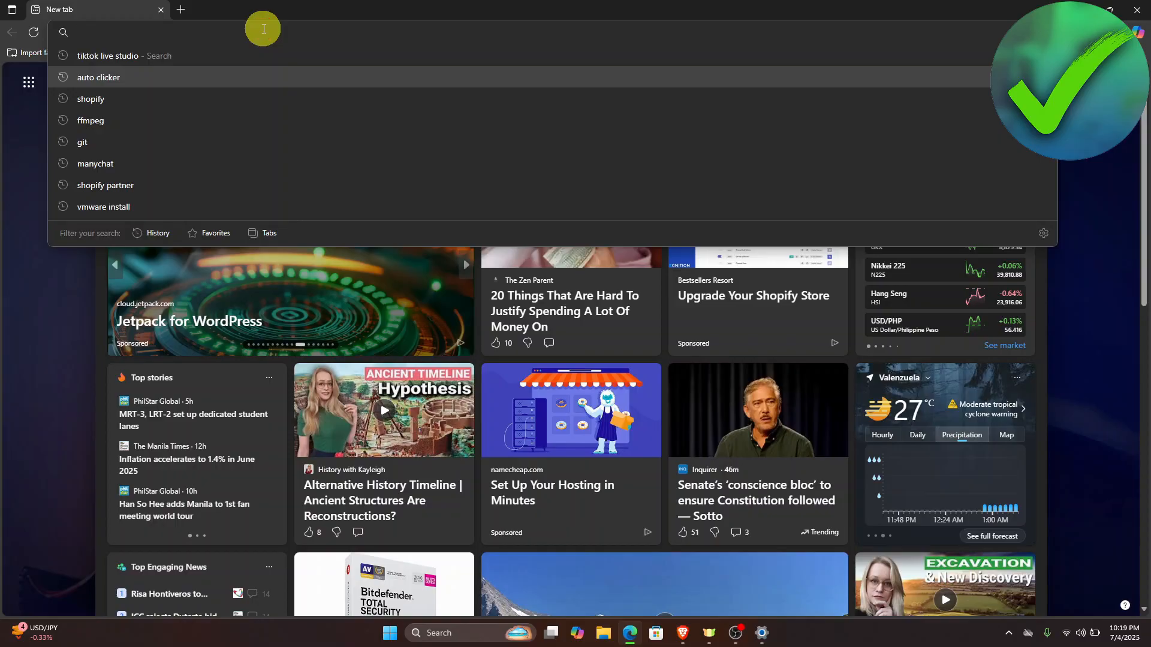
- Search Bing for 'tiktok live studio' from the Edge address bar
{"action": "type", "text": "tiktok live studio"}
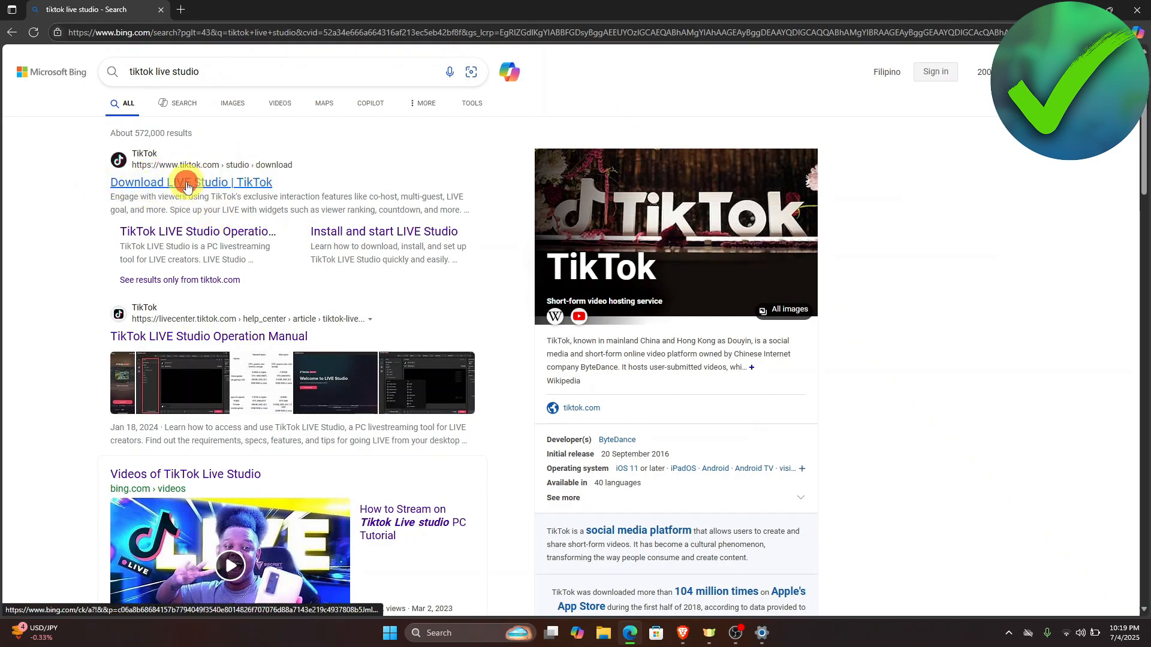
- Open the official 'Download LIVE Studio | TikTok' page and download the Windows downloader
{"action": "left_click", "coordinate": [191, 182]}
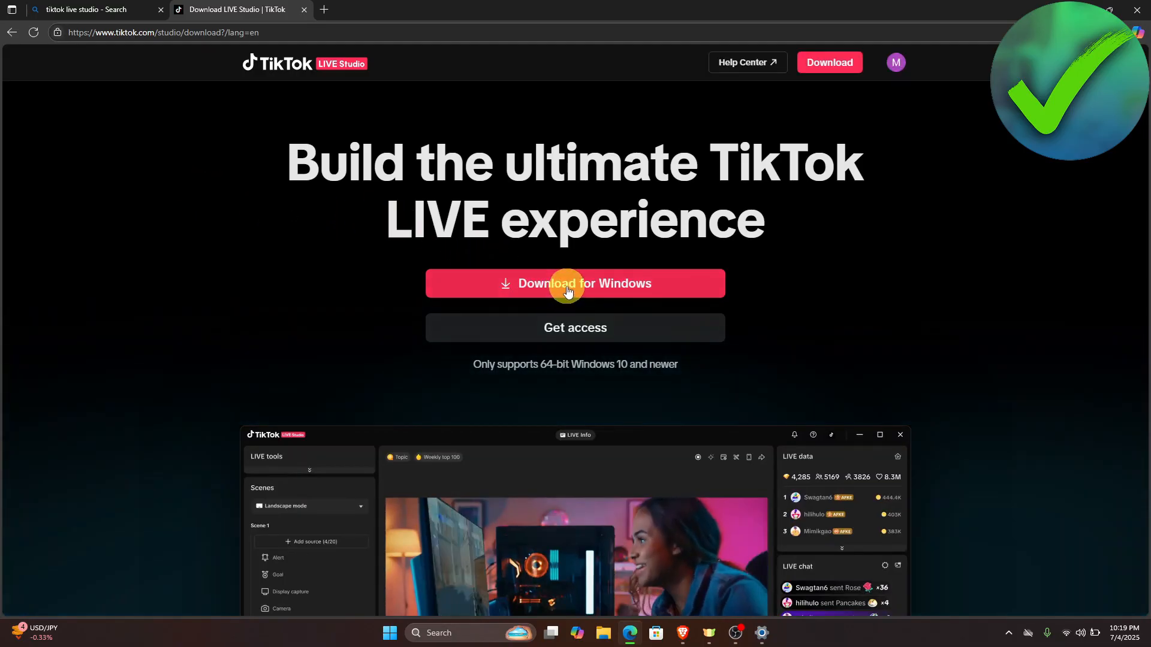
{"action": "left_click", "coordinate": [575, 283]}
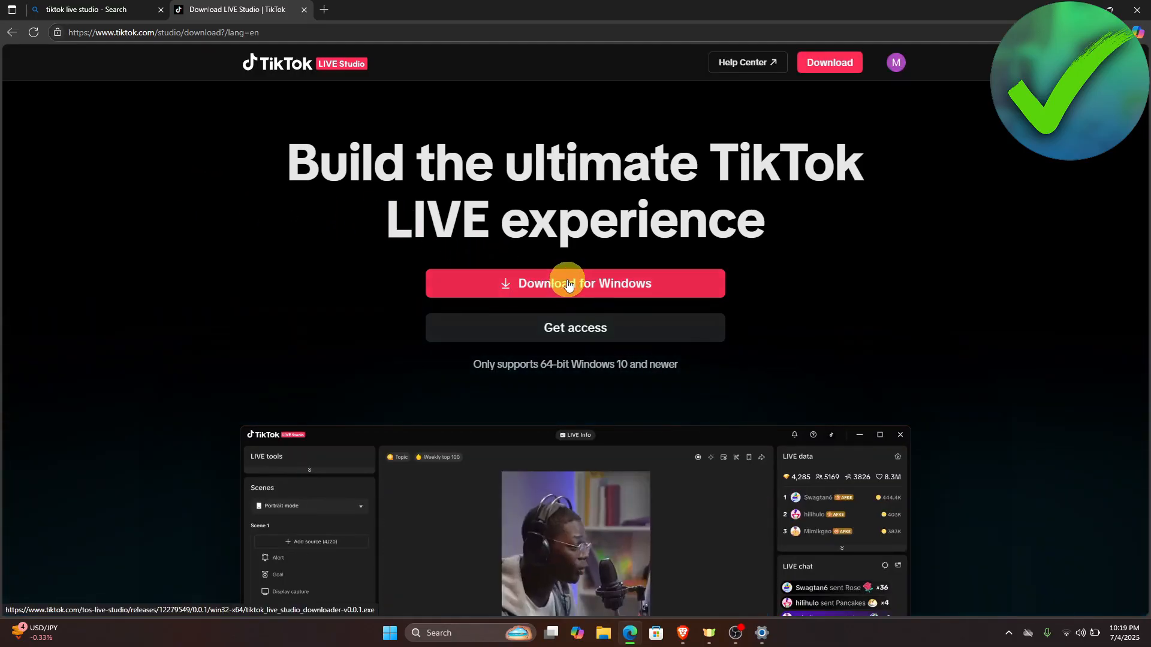
{"action": "left_click", "coordinate": [575, 283]}
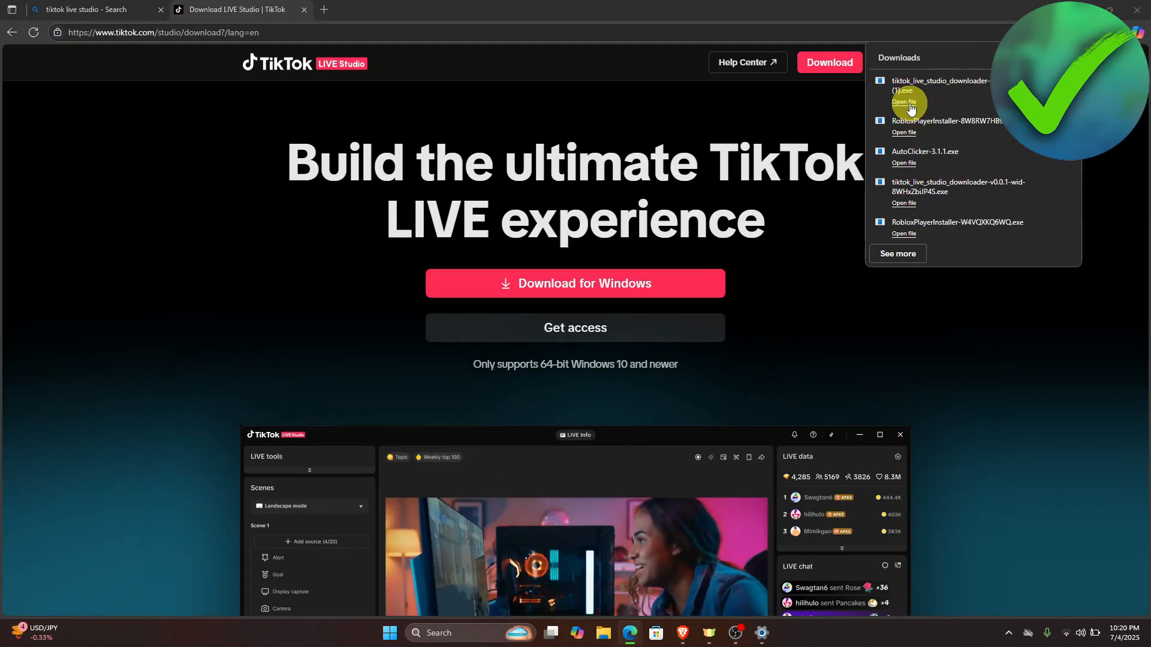
{"action": "left_click", "coordinate": [904, 102]}
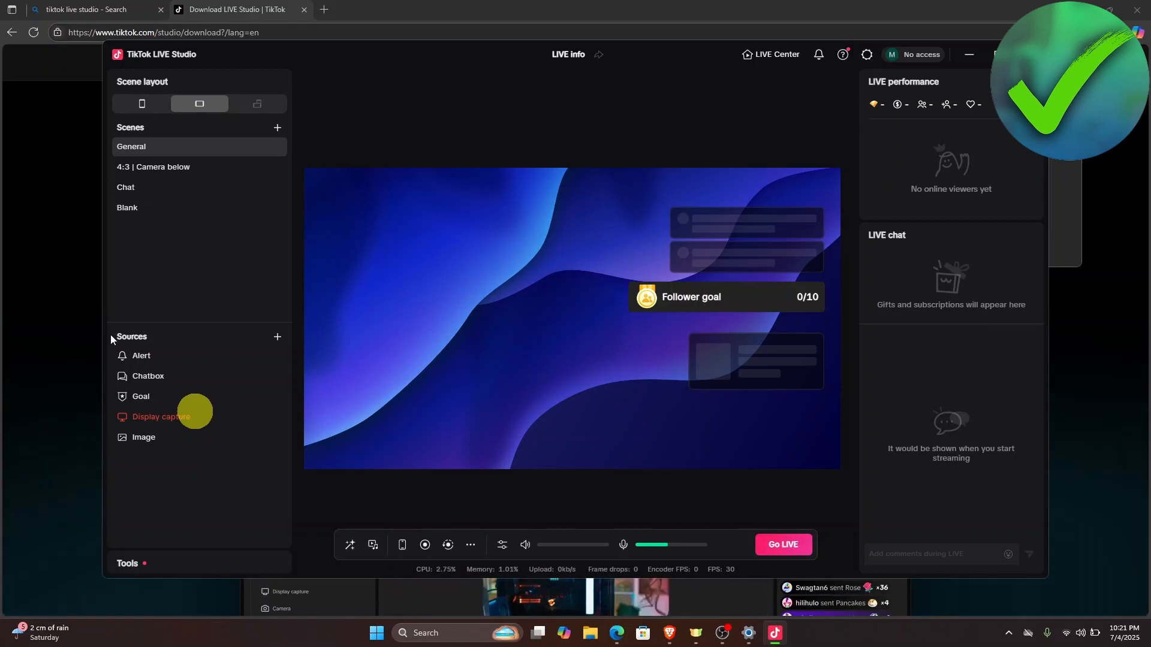
- Select the background image in the General scene's live preview canvas
{"action": "left_click", "coordinate": [571, 319]}
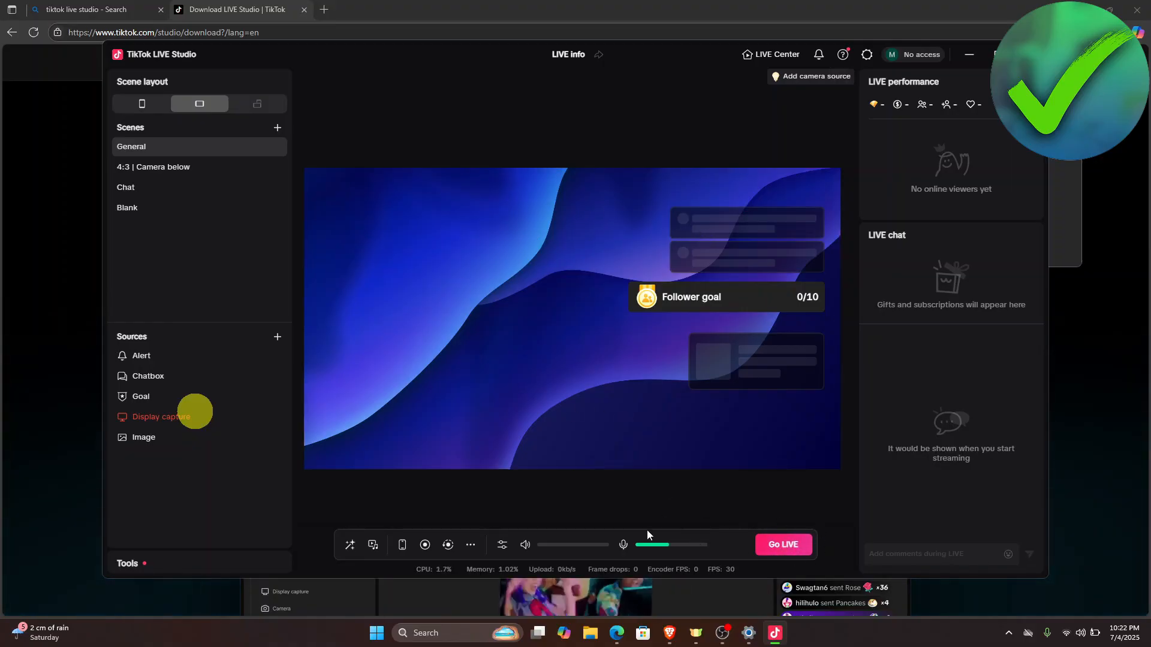
{"action": "left_click", "coordinate": [573, 319]}
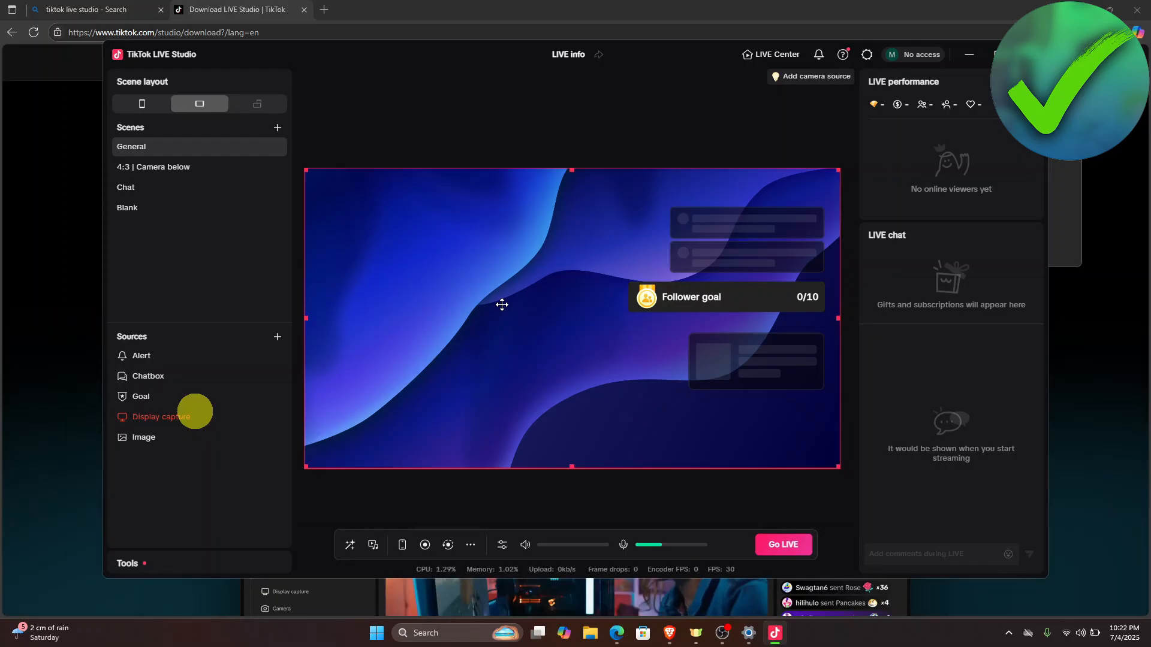